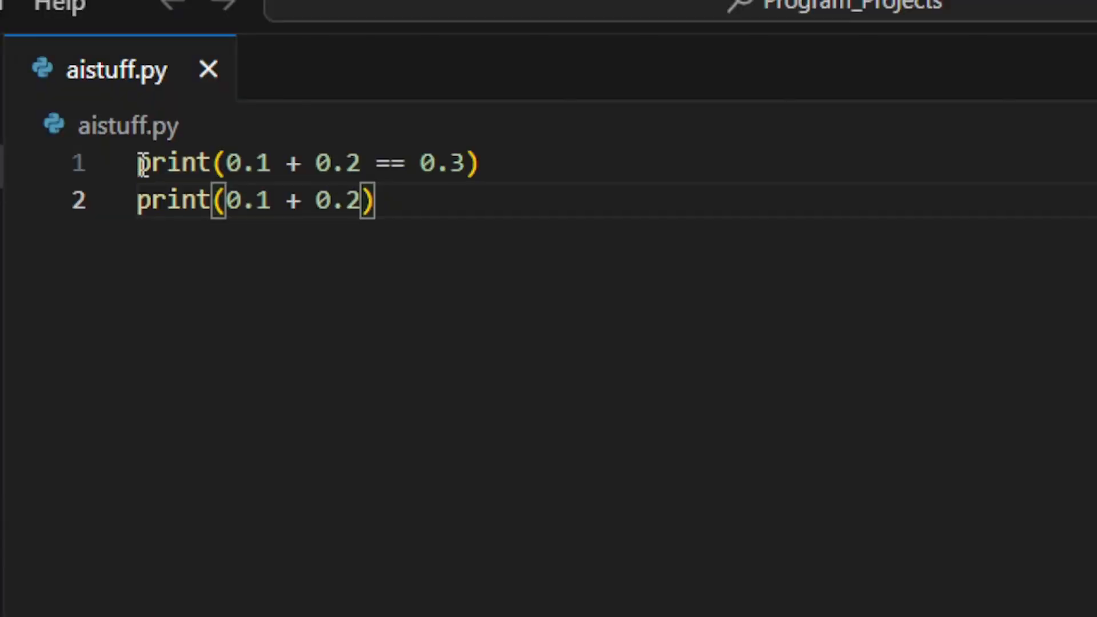
pyautogui.moveTo(536, 254)
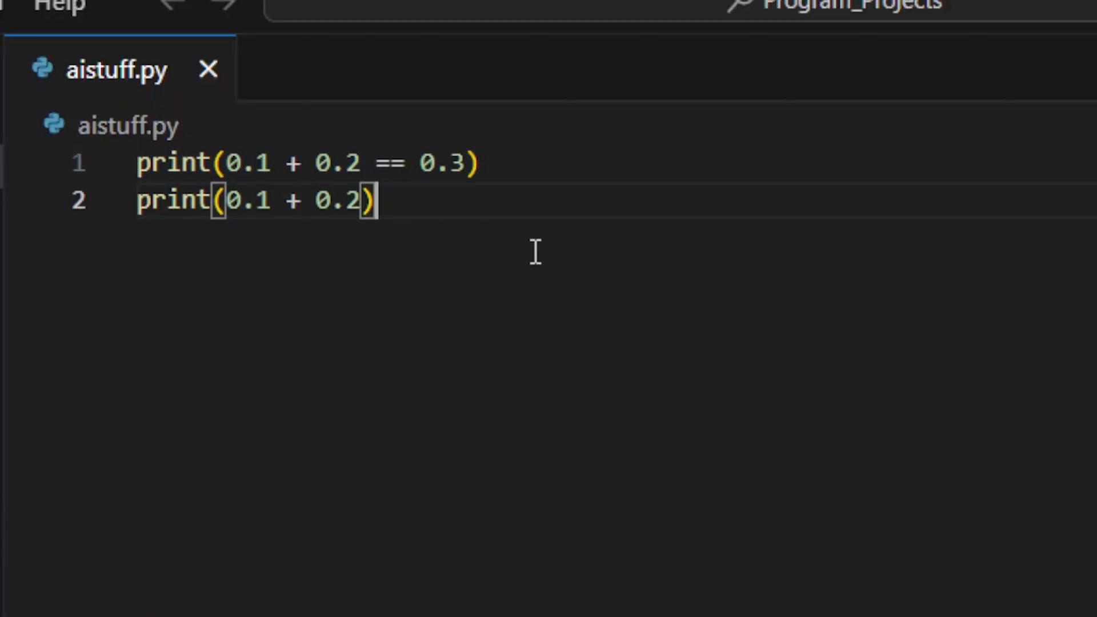
pyautogui.moveTo(540, 333)
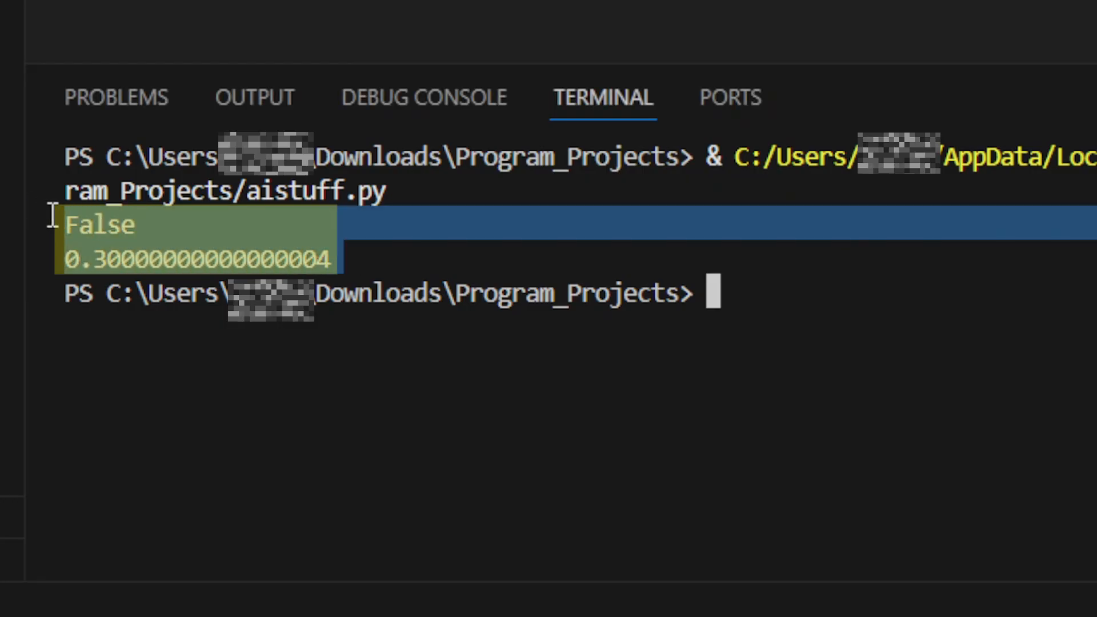
pyautogui.moveTo(371, 255)
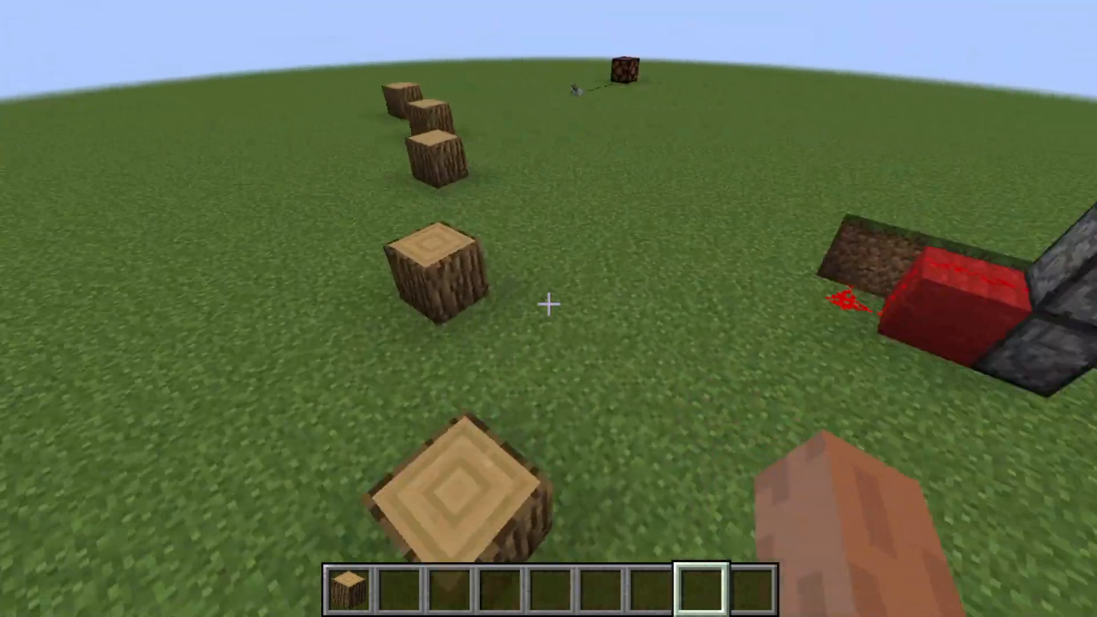
pyautogui.moveTo(549, 308)
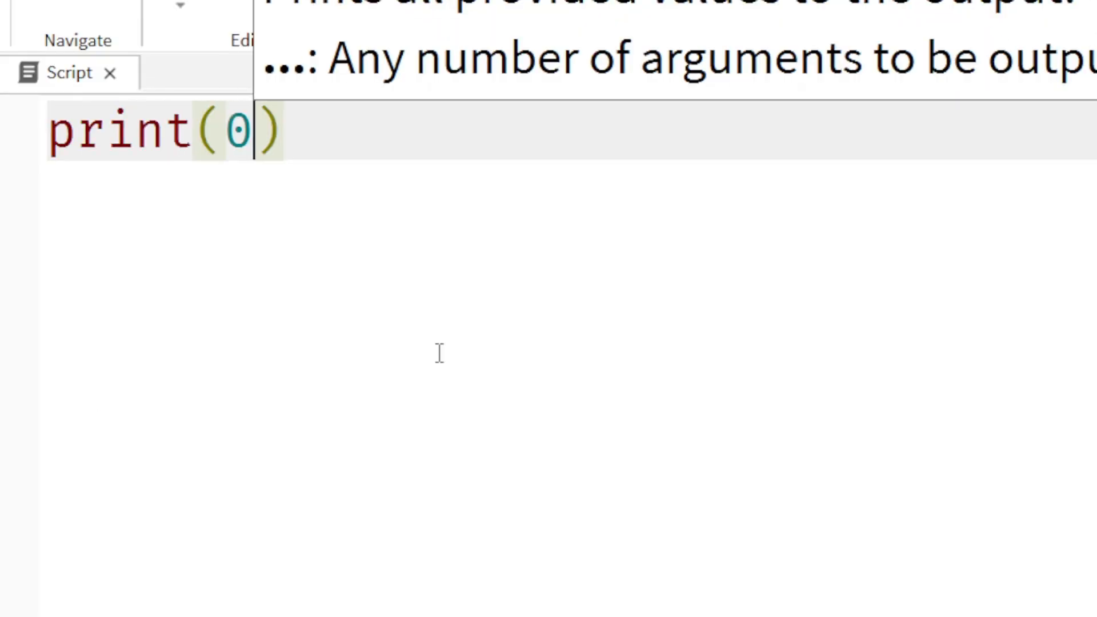
pyautogui.write('.1+ 0.2')
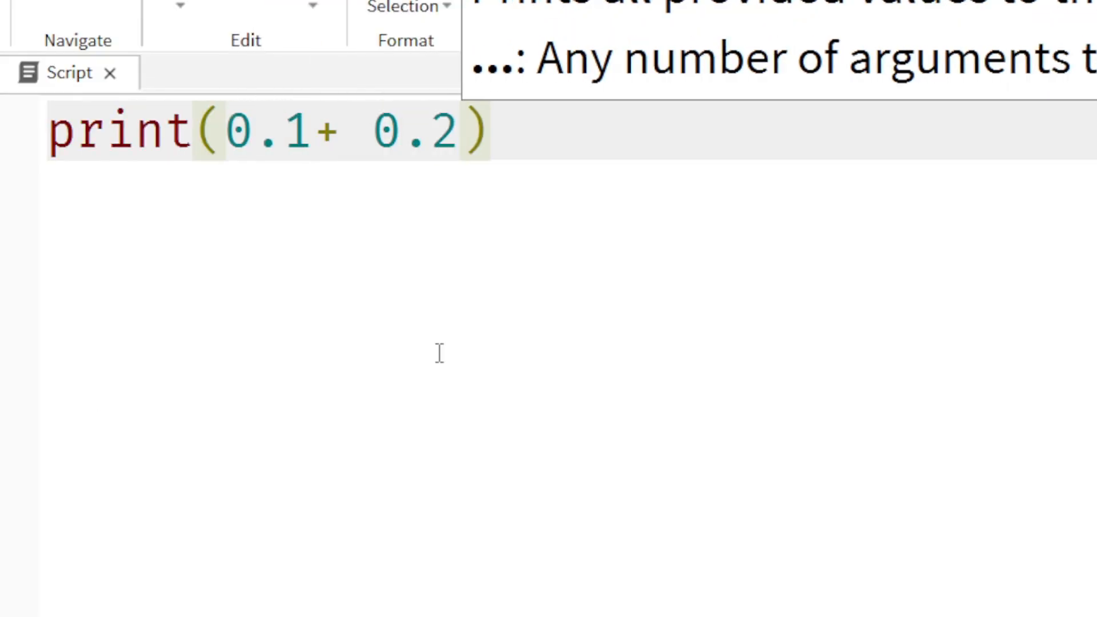